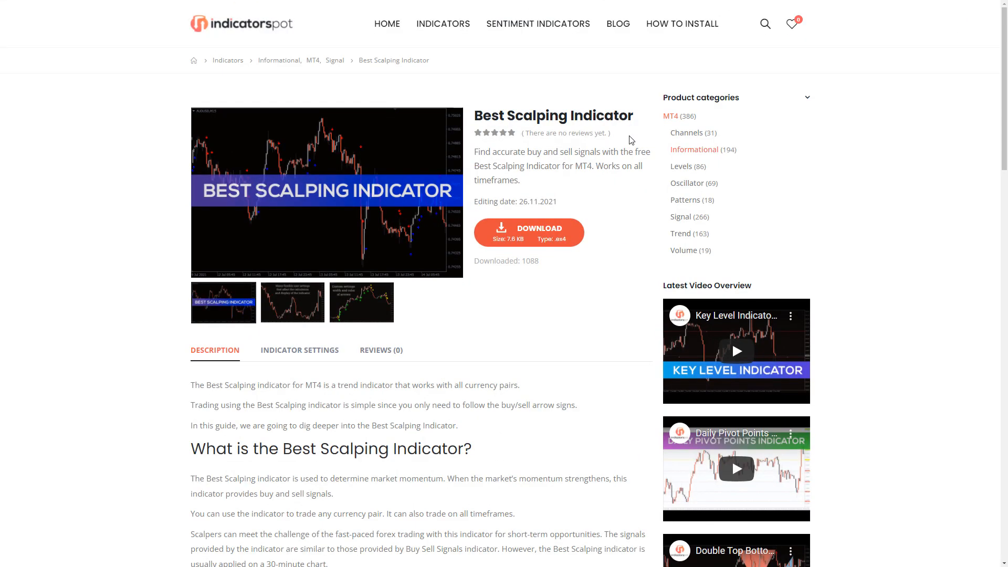
mouse_move(542, 239)
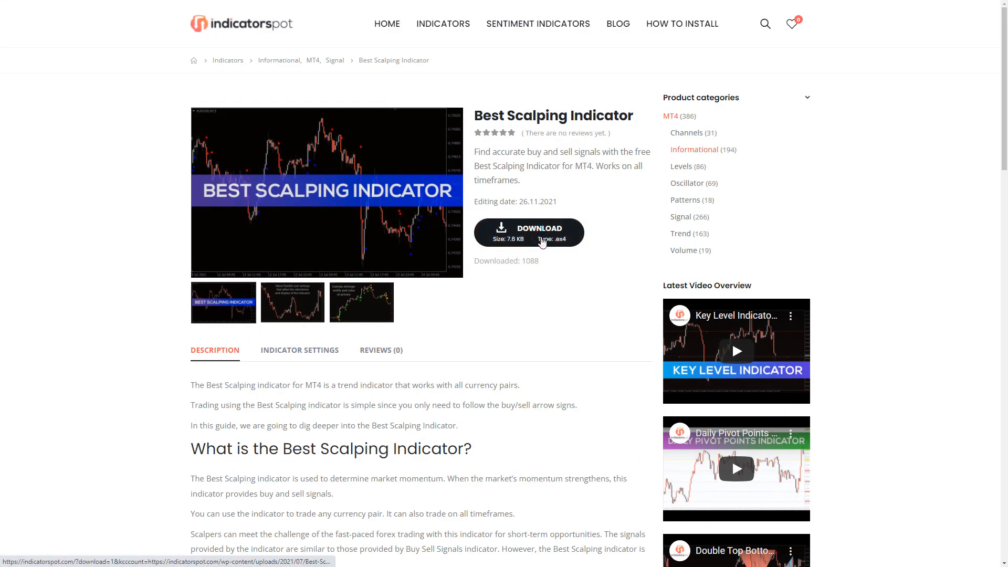
Step: Download the free Best Scalping Indicator .ex4 file for MT4 from indicatorspot
click(540, 239)
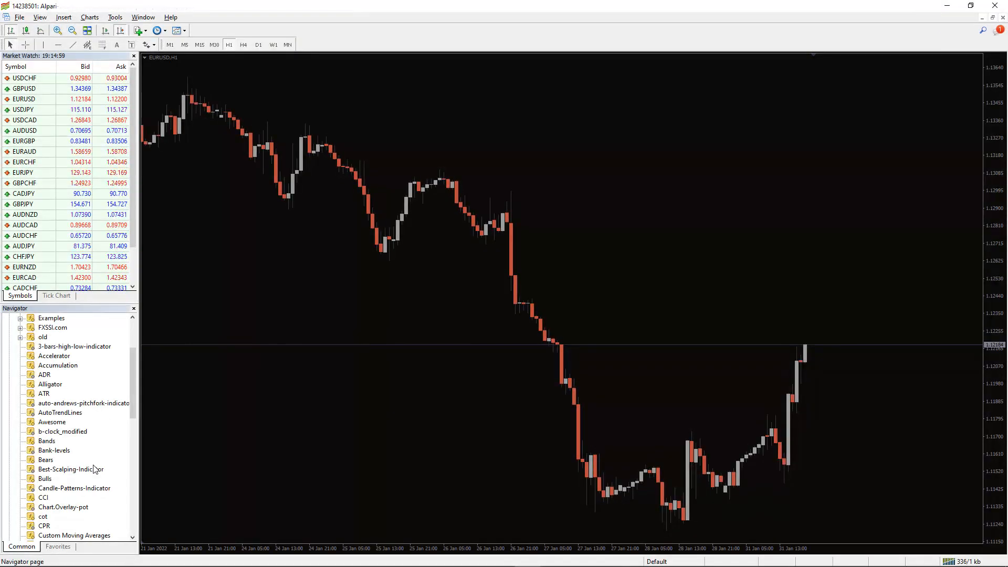
Step: Attach Best-Scalping-Indicator from Navigator to the EURGBP chart with Allow DLL imports ticked
click(70, 468)
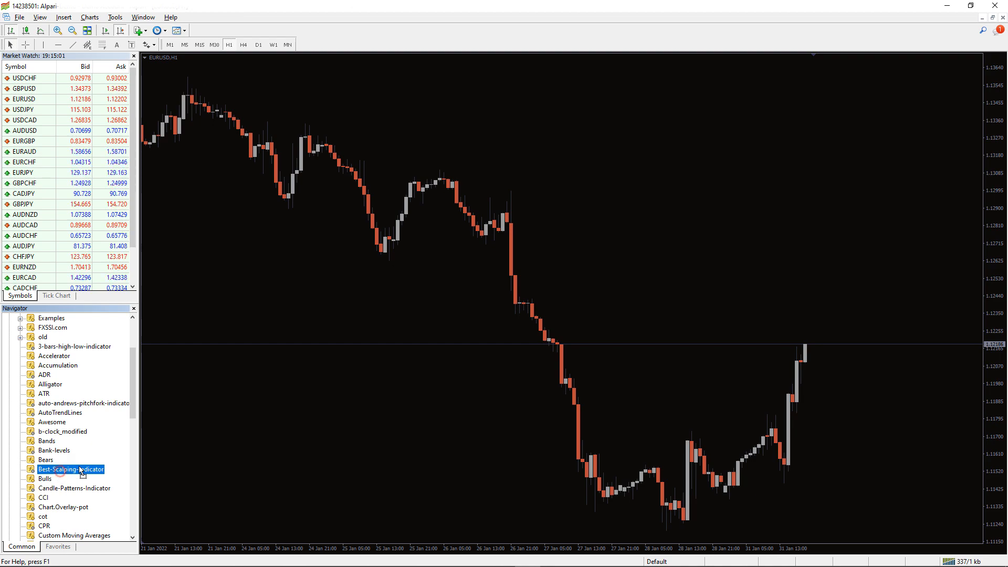
double_click(72, 470)
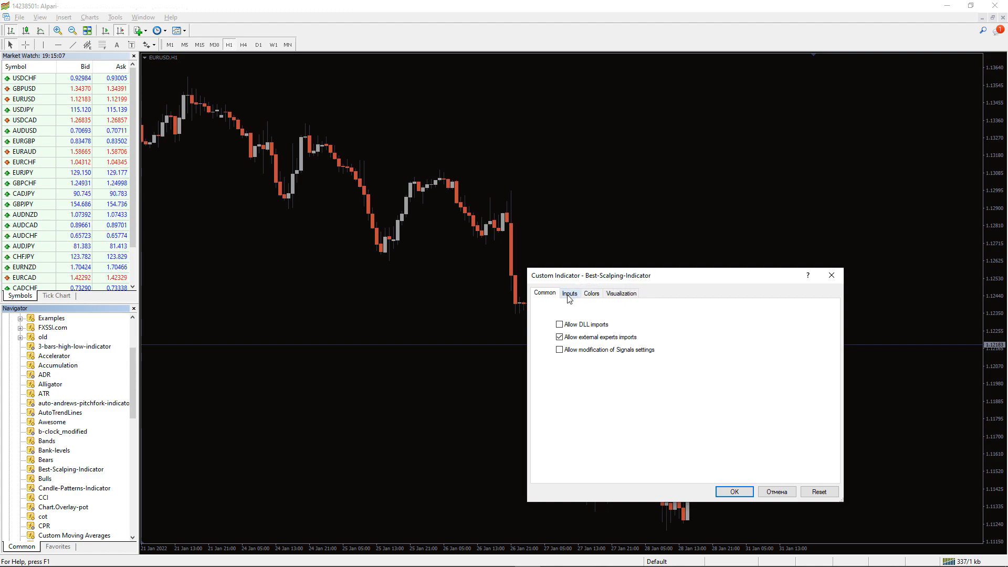
click(558, 325)
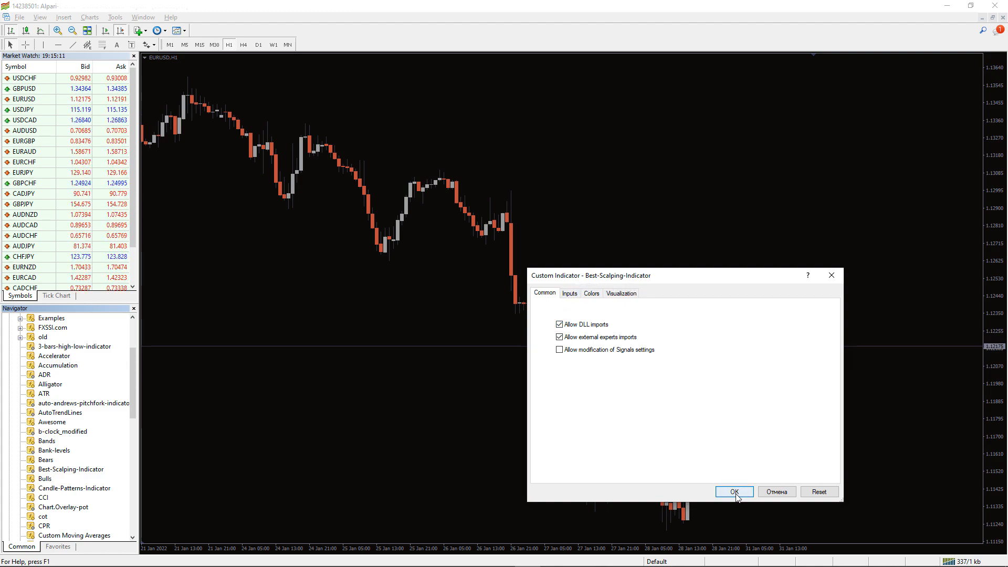
click(735, 491)
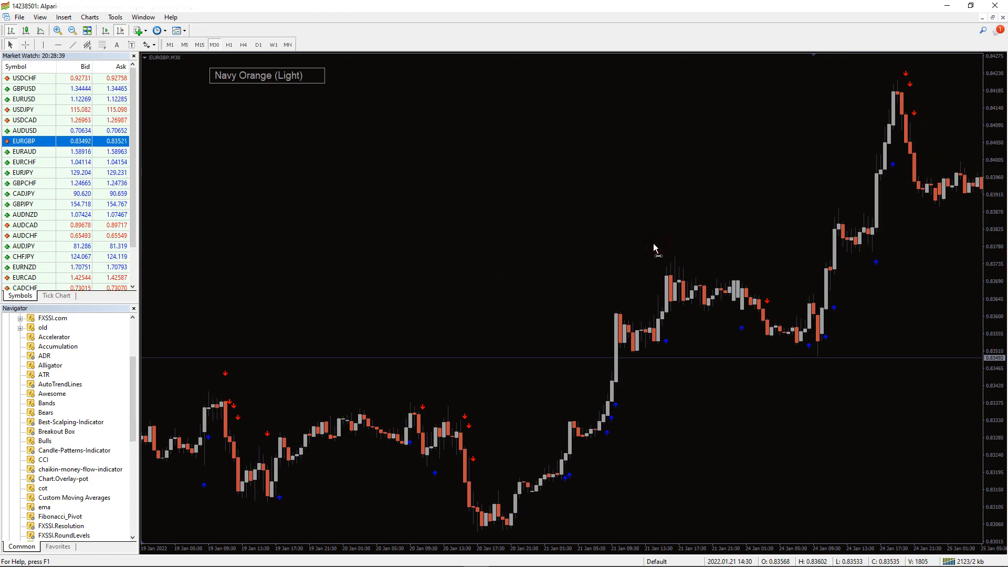
Step: Cycle the EURGBP chart through H1, M30 and M5 timeframes, ending on M30
click(229, 44)
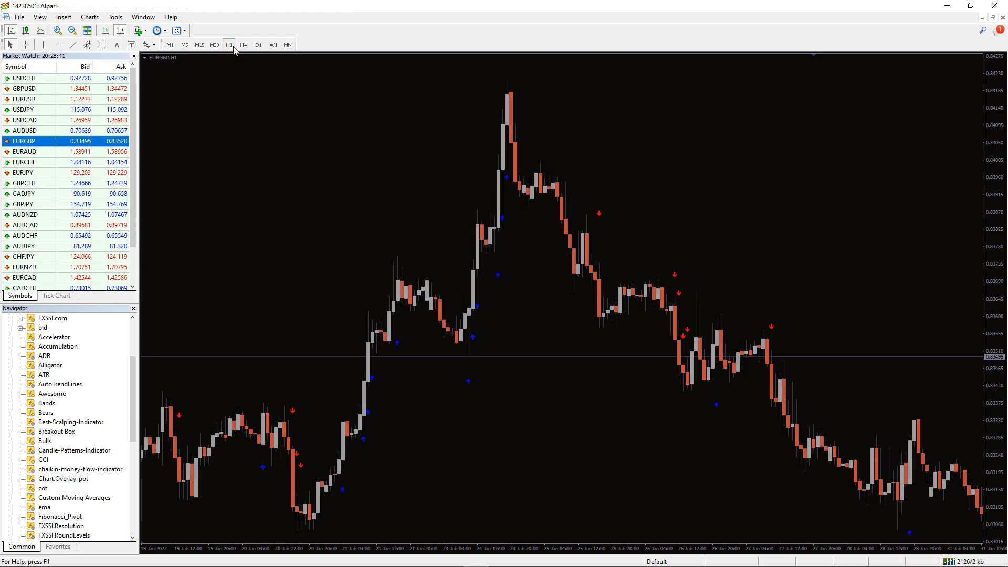
click(214, 44)
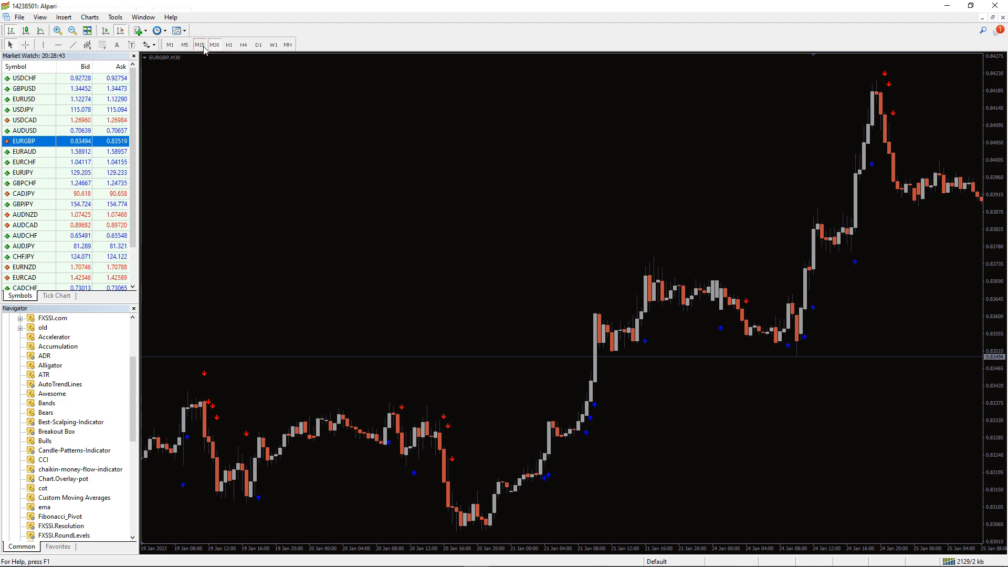
click(184, 44)
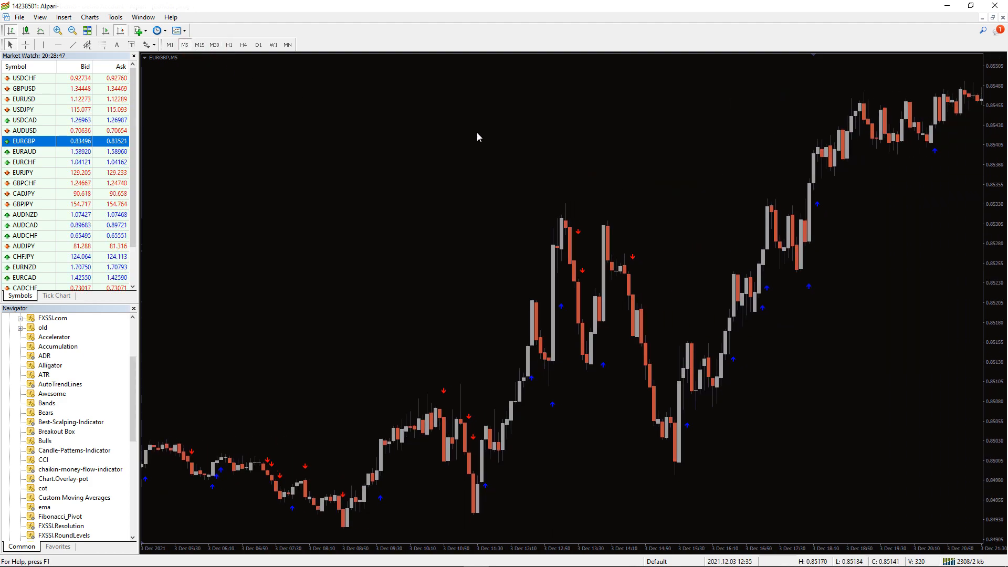
click(216, 44)
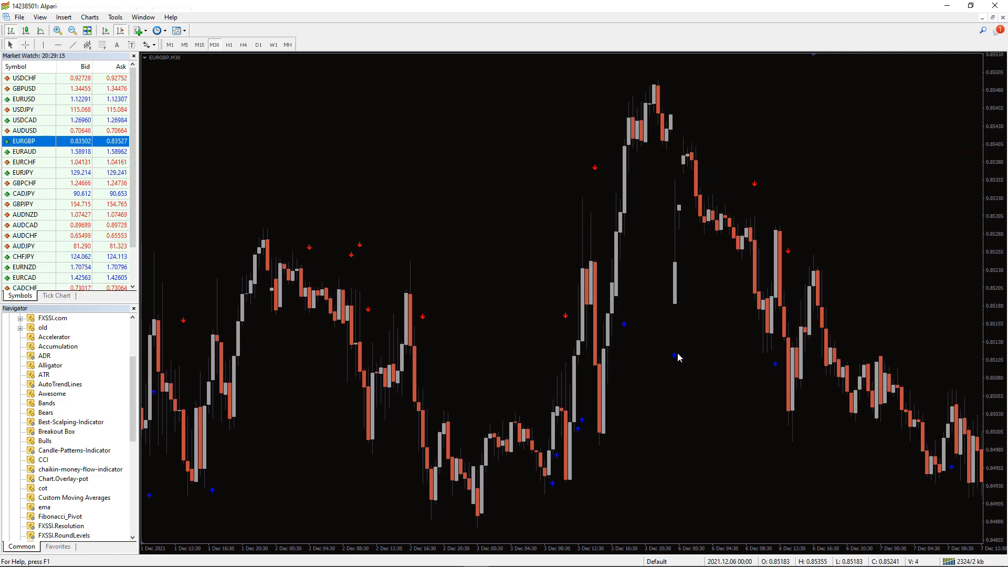
mouse_move(466, 189)
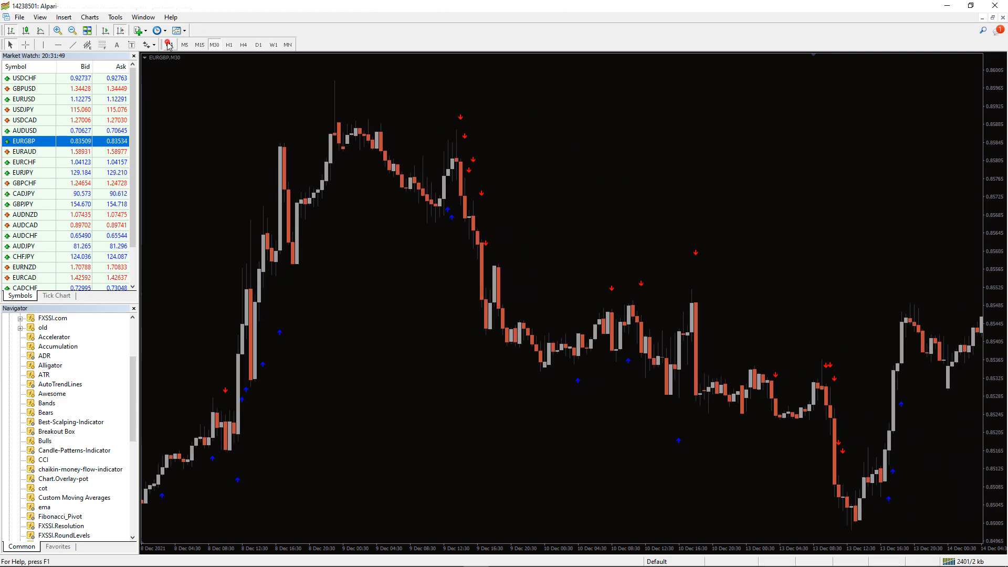
click(153, 44)
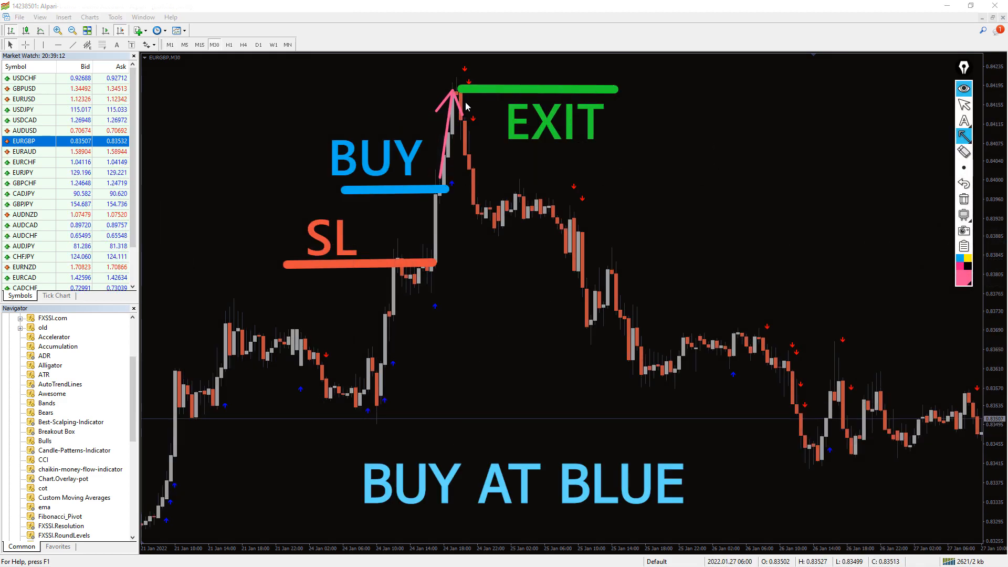
mouse_move(477, 84)
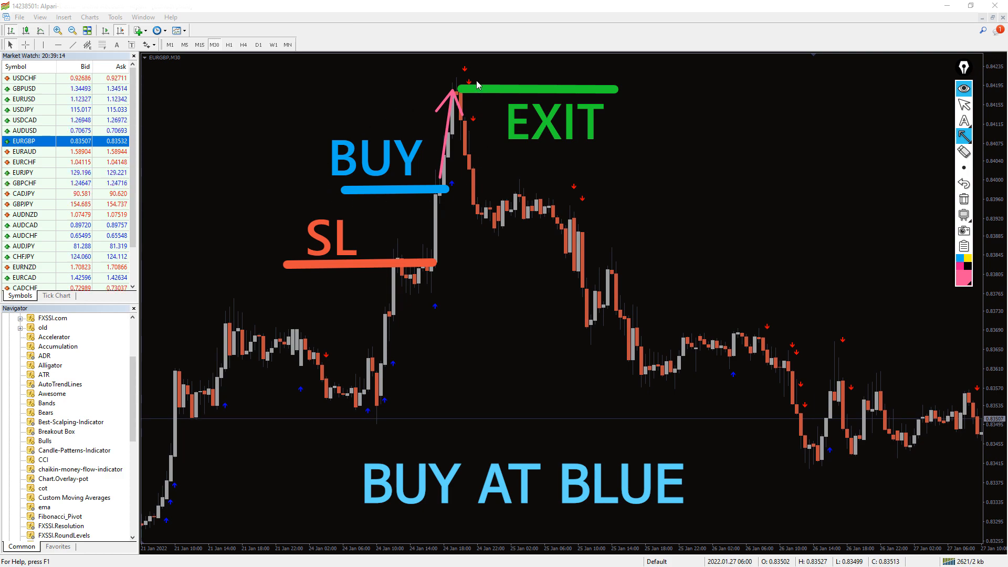
mouse_move(447, 278)
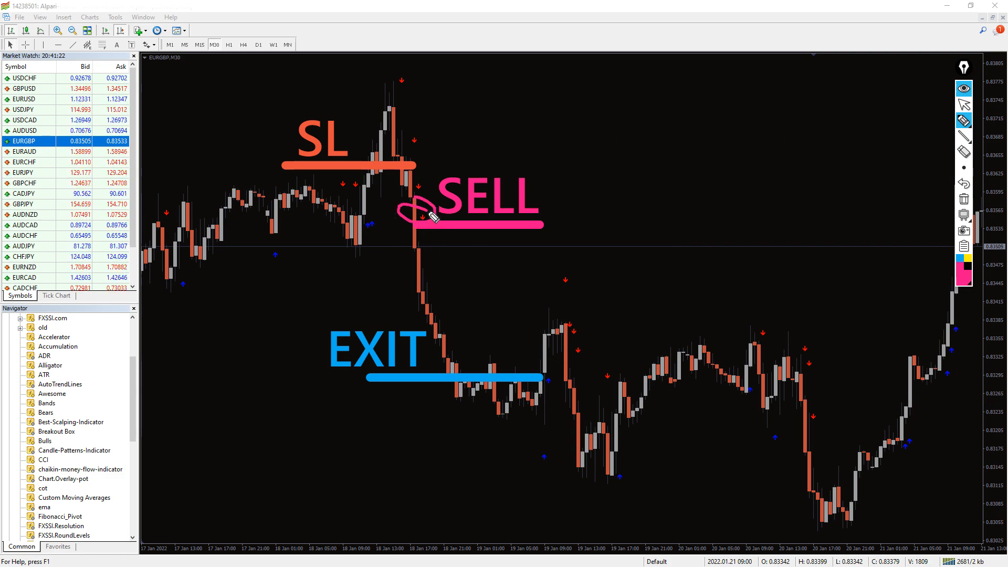
drag(421, 228, 463, 356)
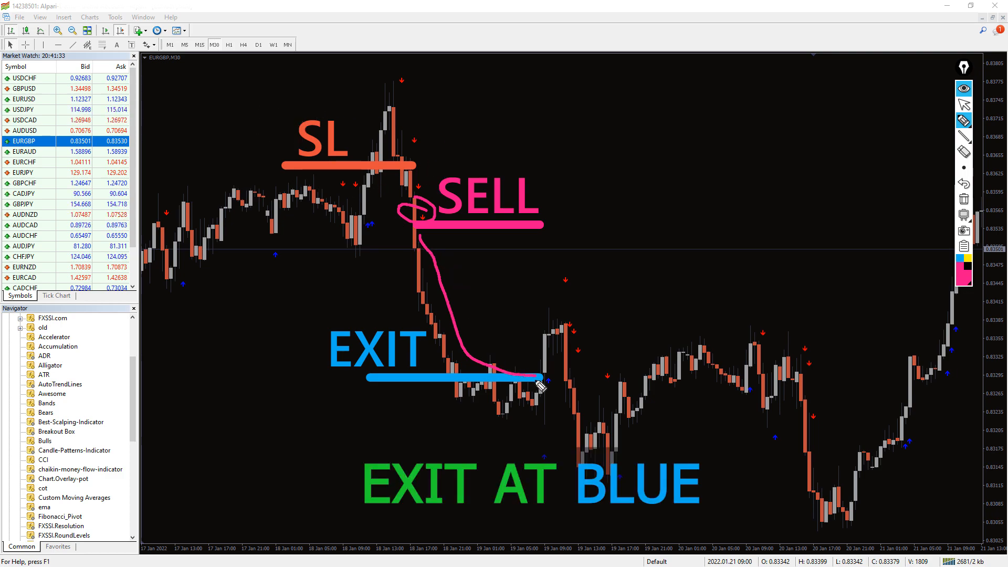
mouse_move(564, 401)
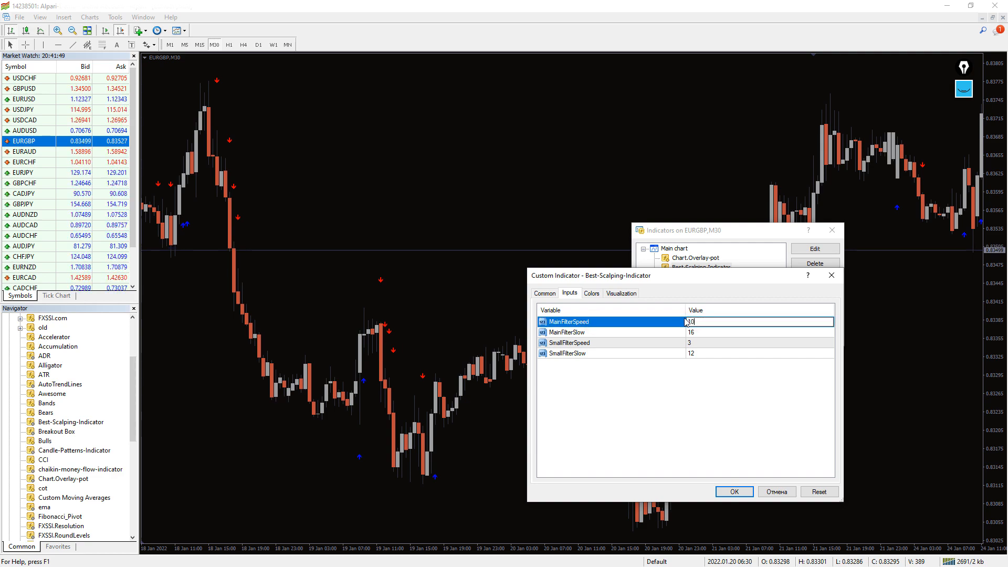
Step: Adjust MainFilterSlow to 18 and SmallFilterSpeed in the indicator's Inputs, then close the Indicators List
click(611, 343)
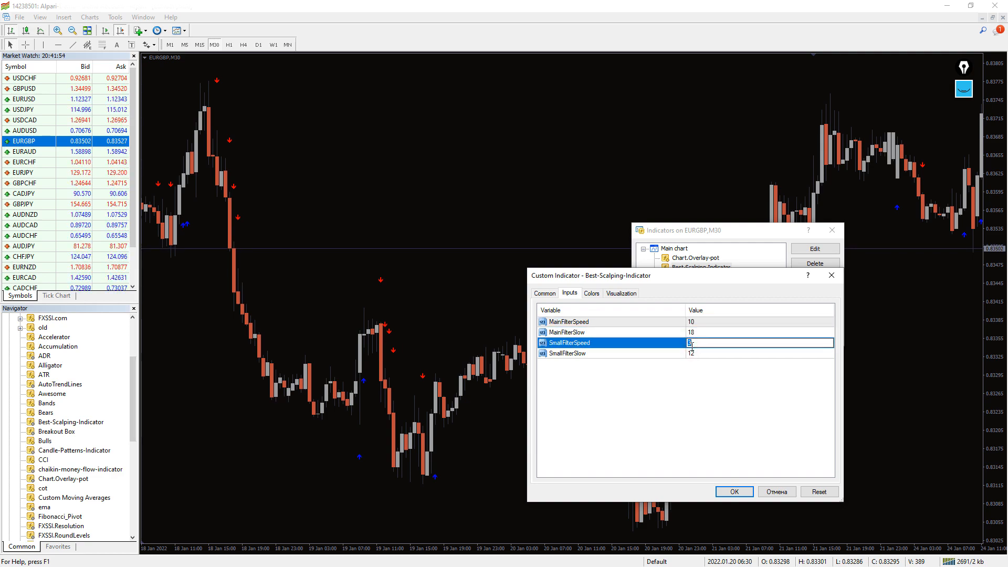
click(591, 293)
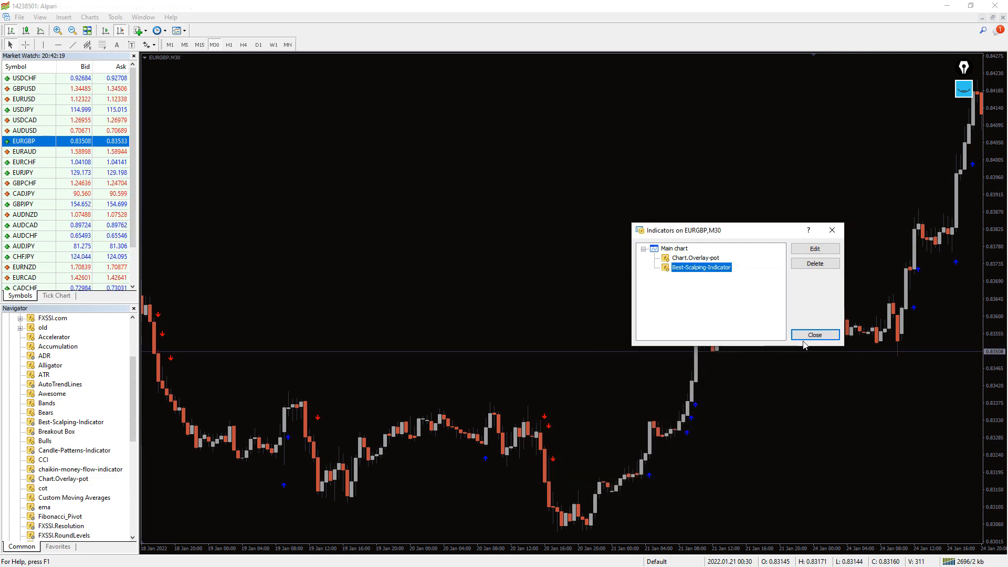
click(815, 335)
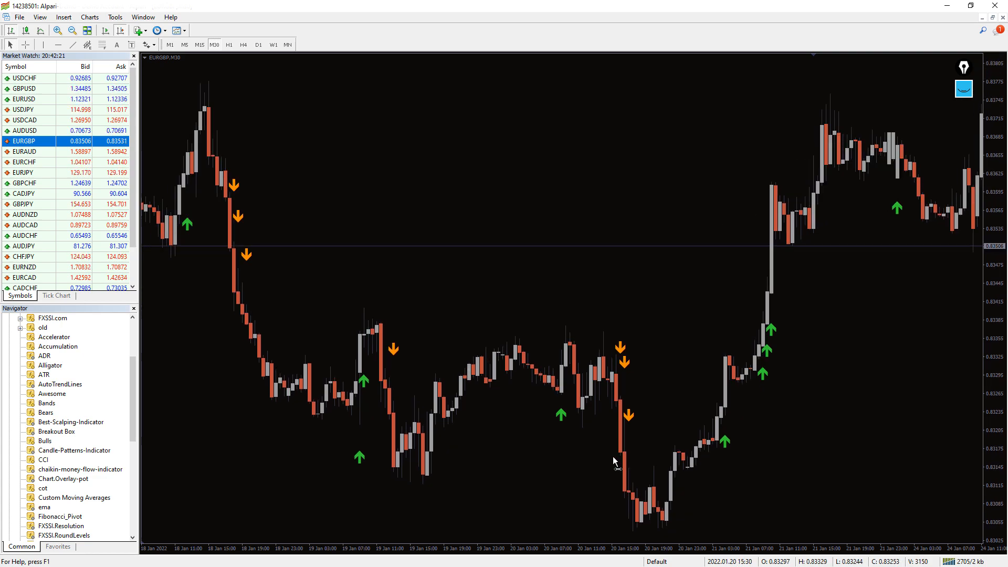